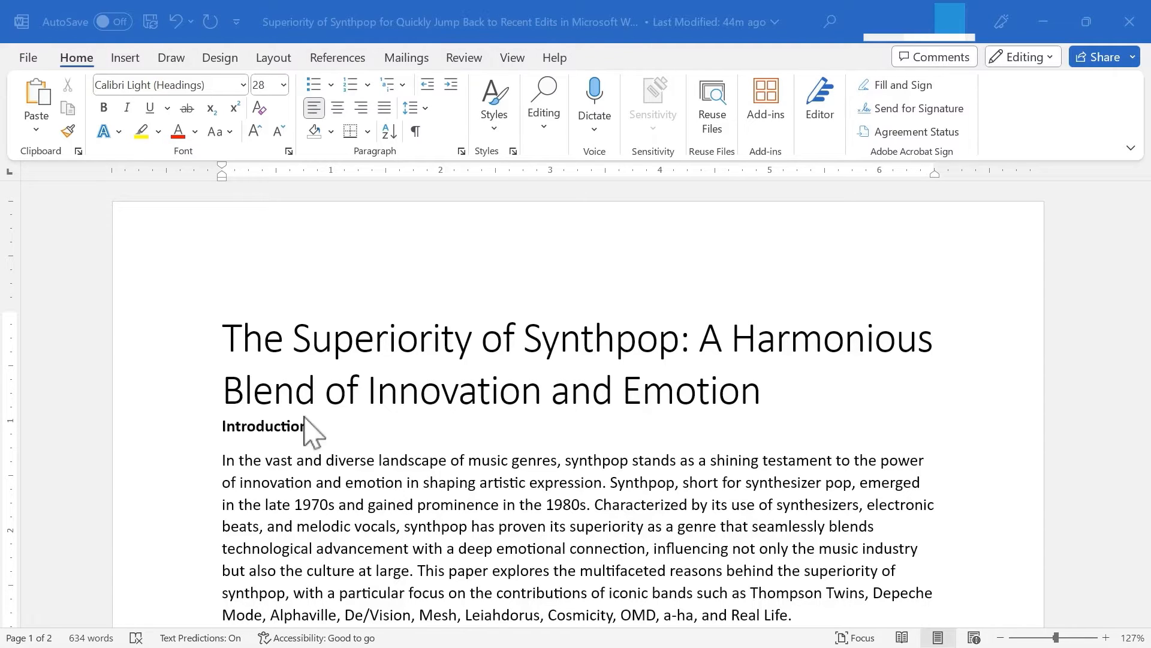
mouse_move(495, 408)
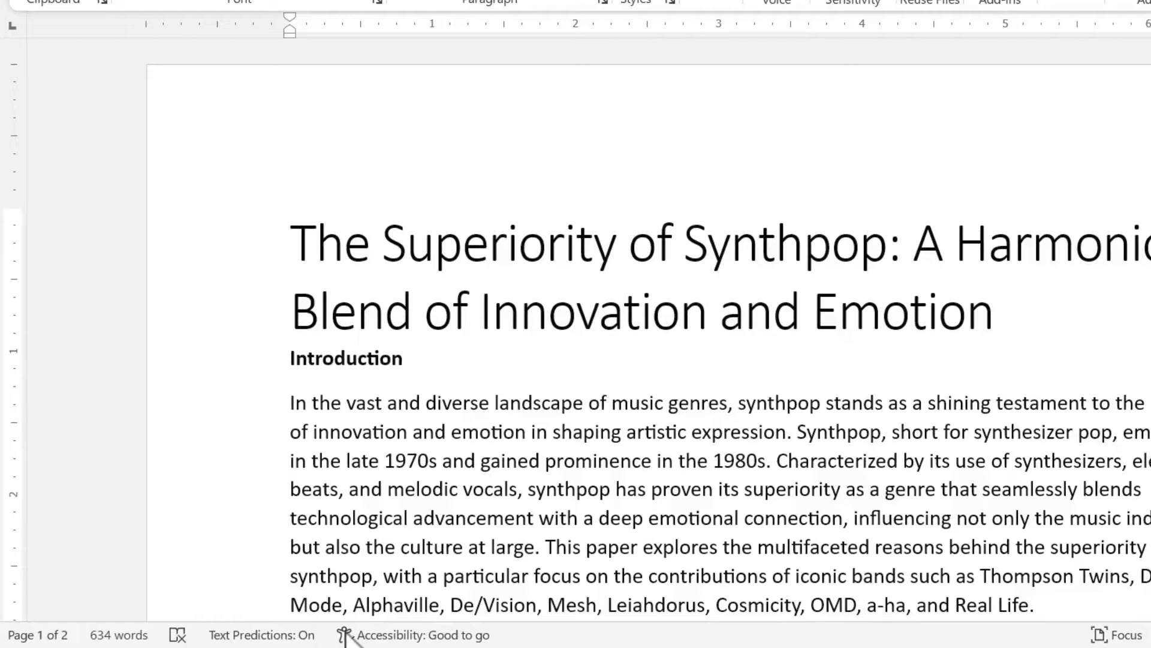
mouse_move(506, 636)
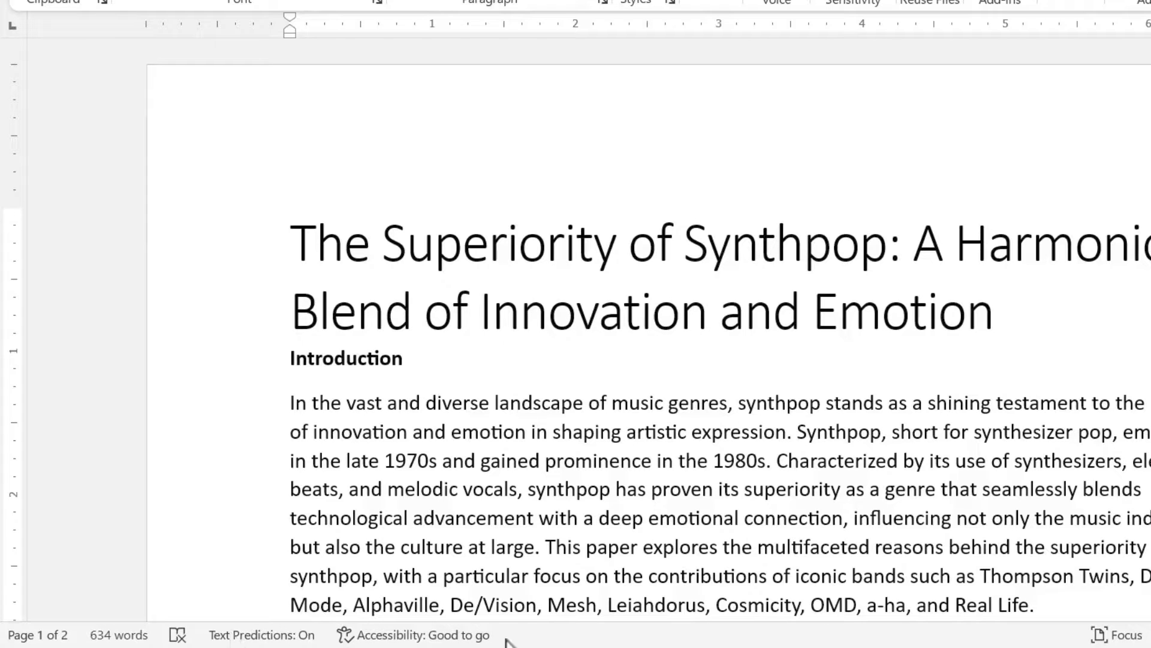
mouse_move(565, 643)
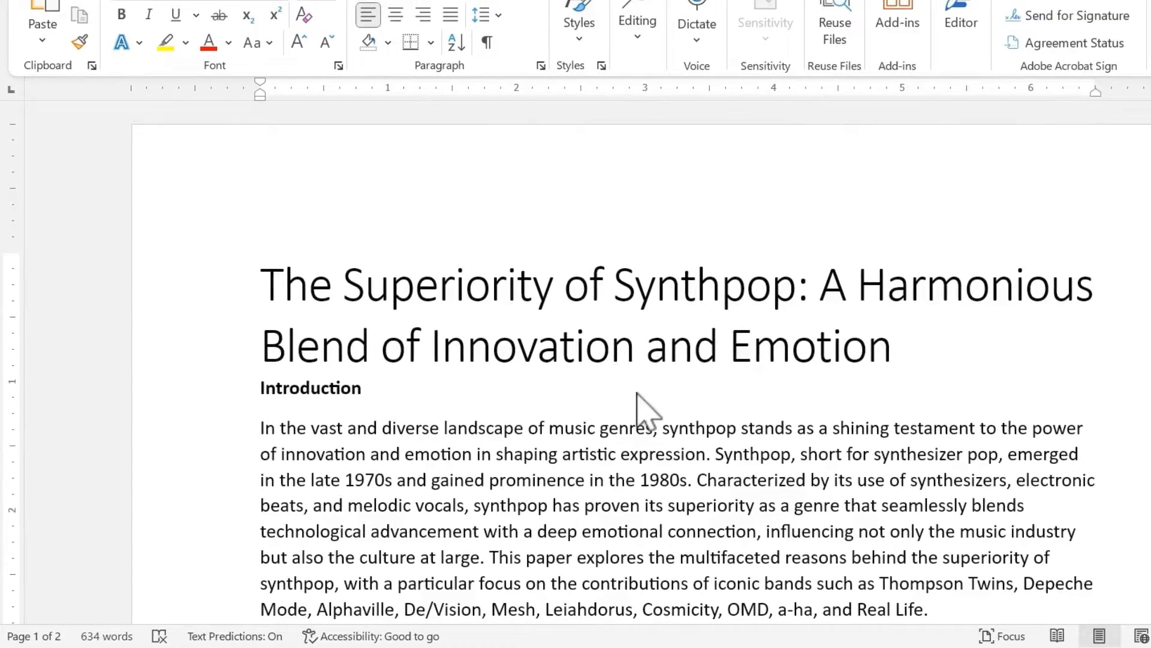
Step: Append two sentences naming Duran Duran, Camouflage, Erasure and the Pet Shop Boys to the Introduction
scroll("down", 3)
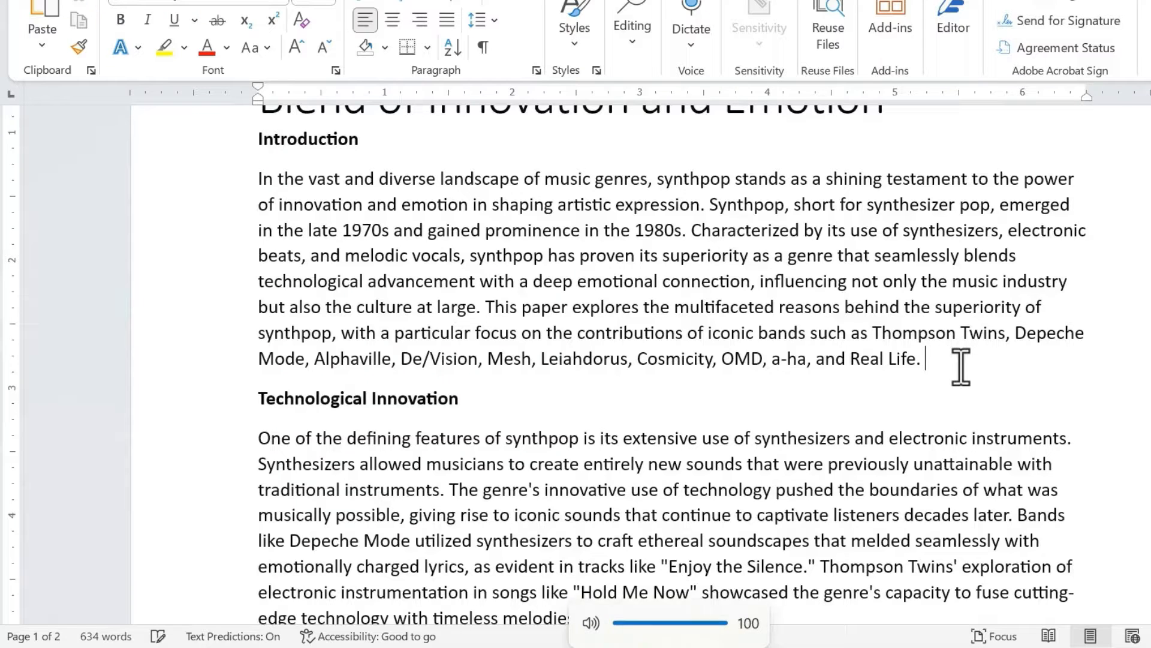
type("Also notable are bands such as Duran Duran, Camouflage, Erasure, and the Pet Shop Boys.")
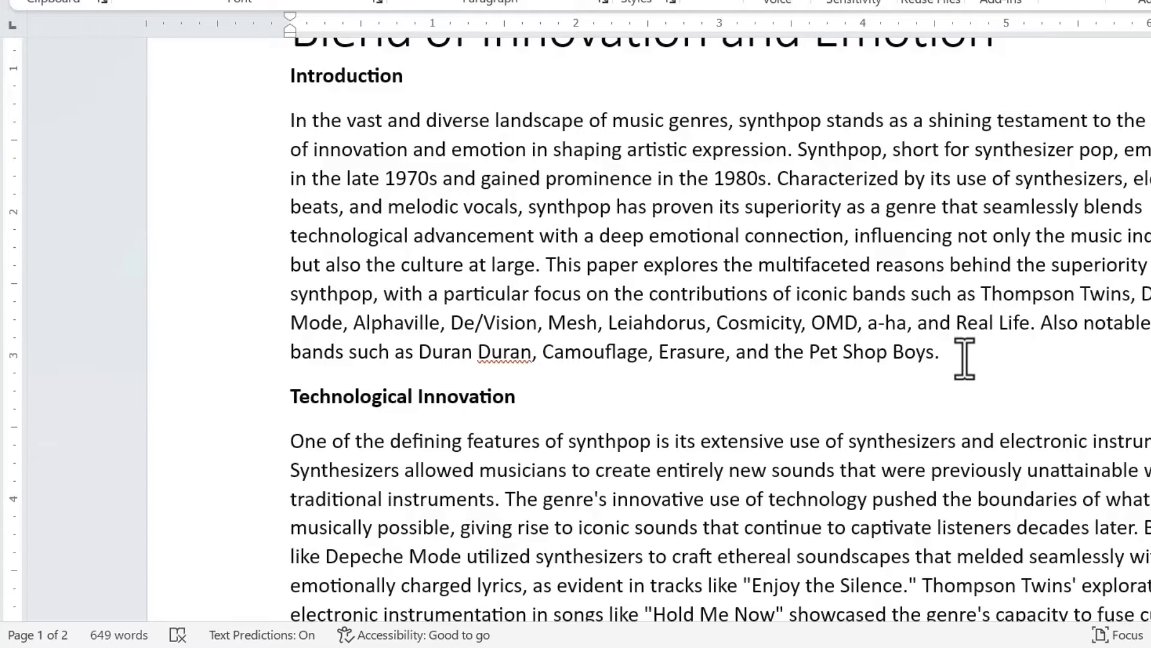
type("You will come to love and appreciate these bands too.")
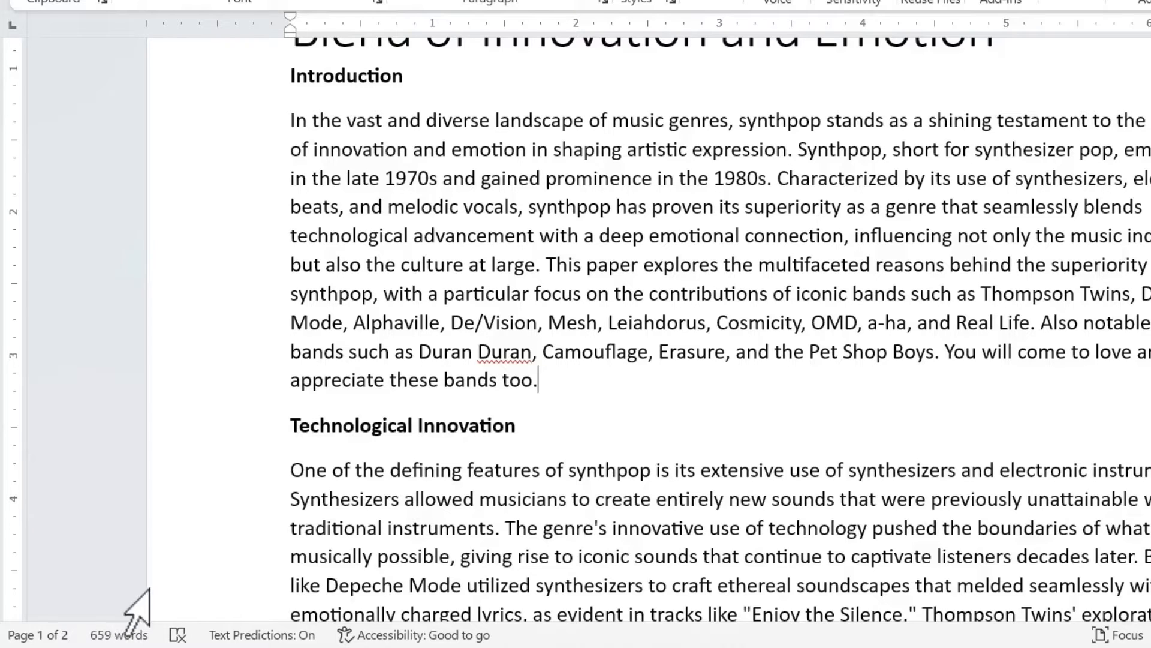
mouse_move(221, 547)
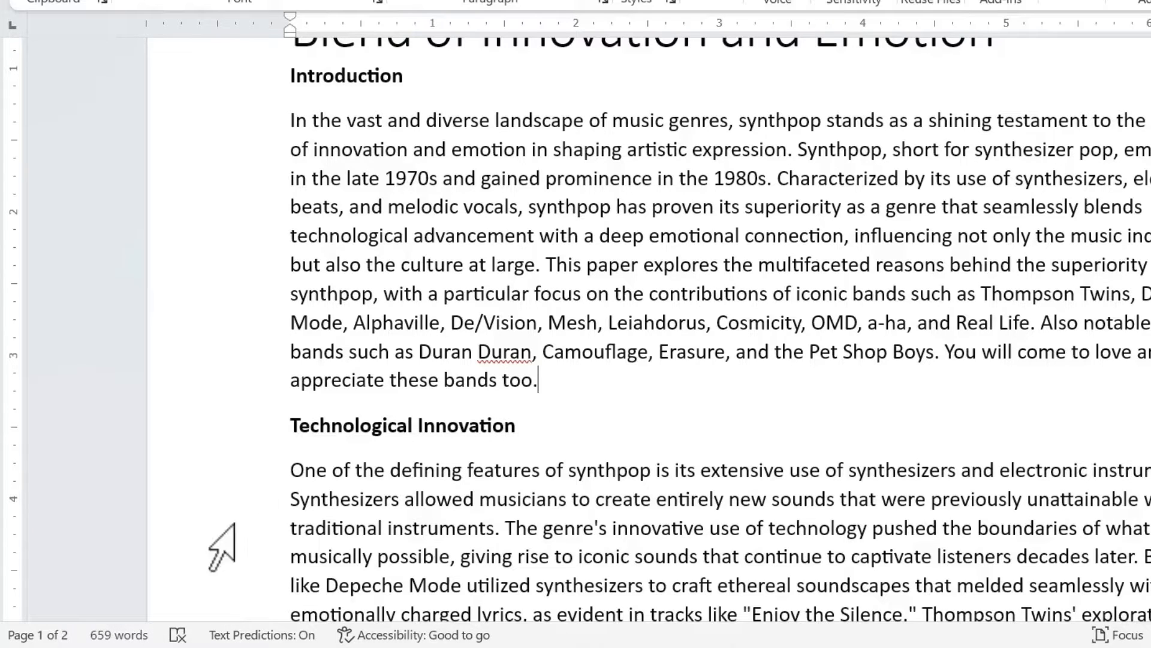
mouse_move(114, 636)
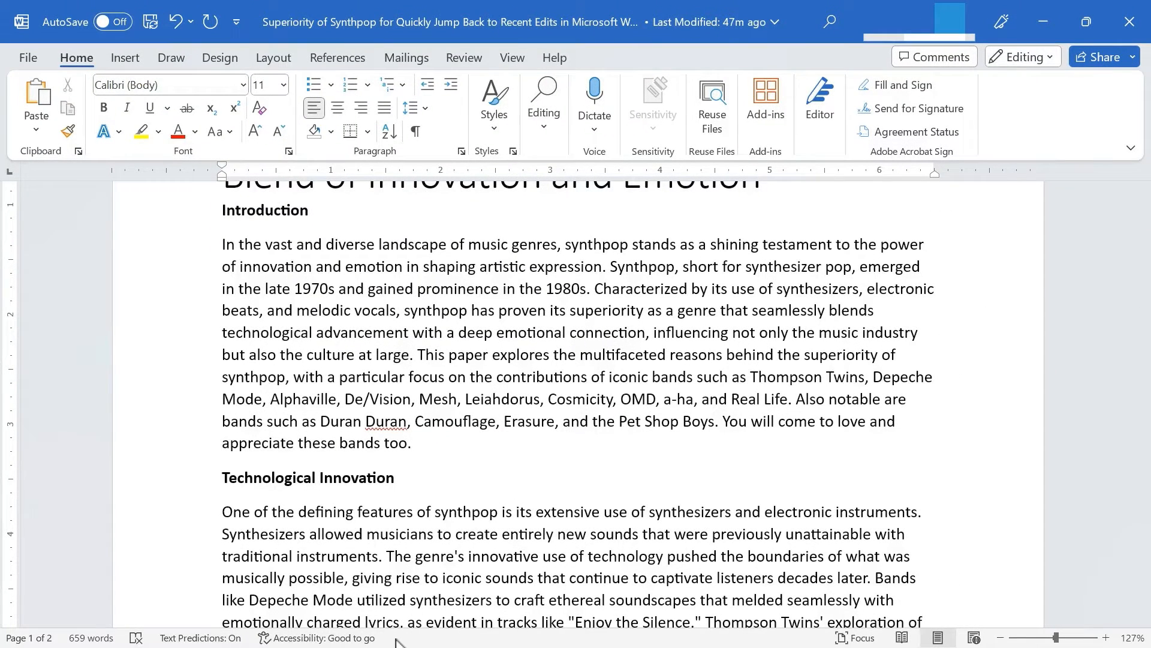
Step: In Customize Status Bar, toggle Section on then off and enable the Track Changes indicator
left_click(414, 442)
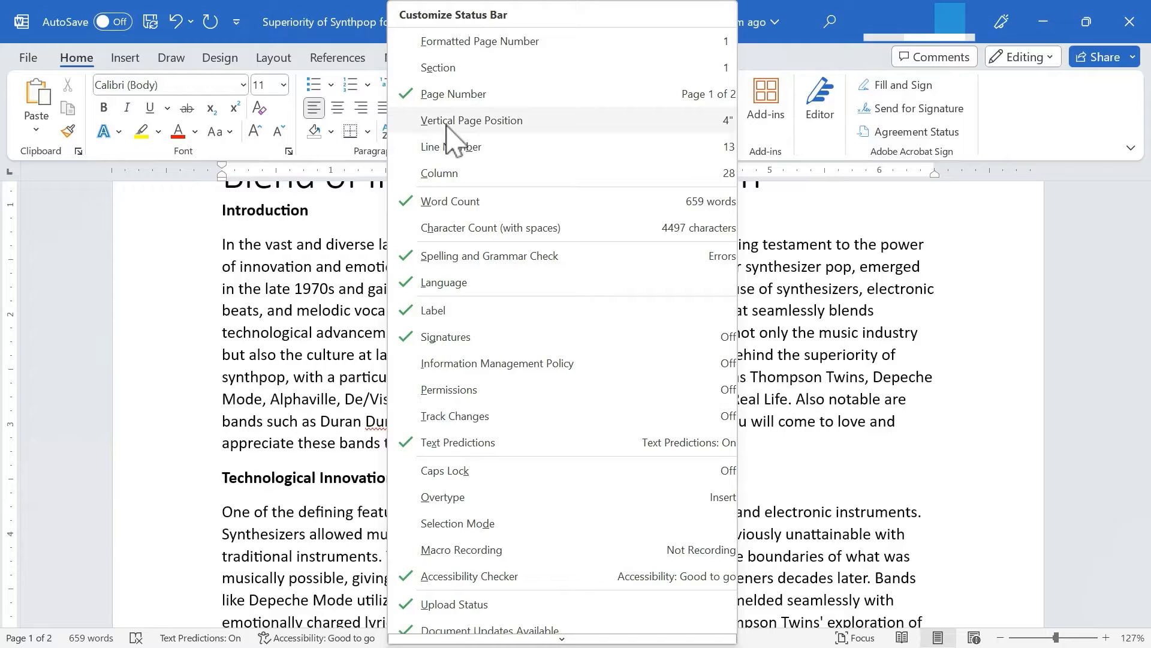
mouse_move(452, 235)
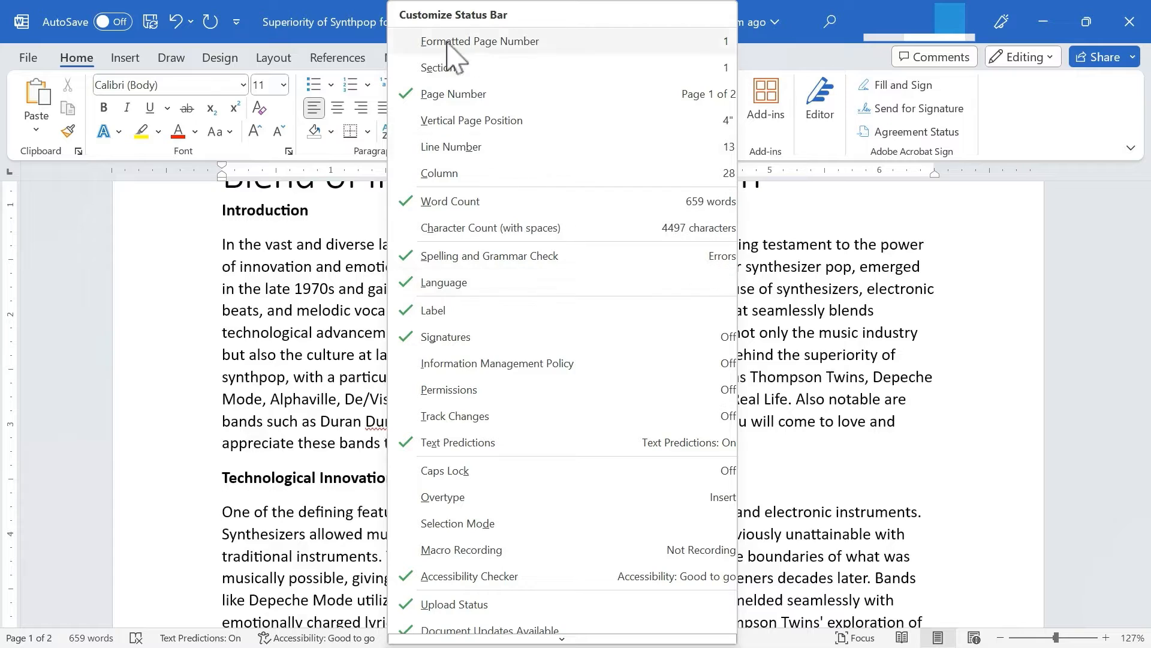
mouse_move(440, 80)
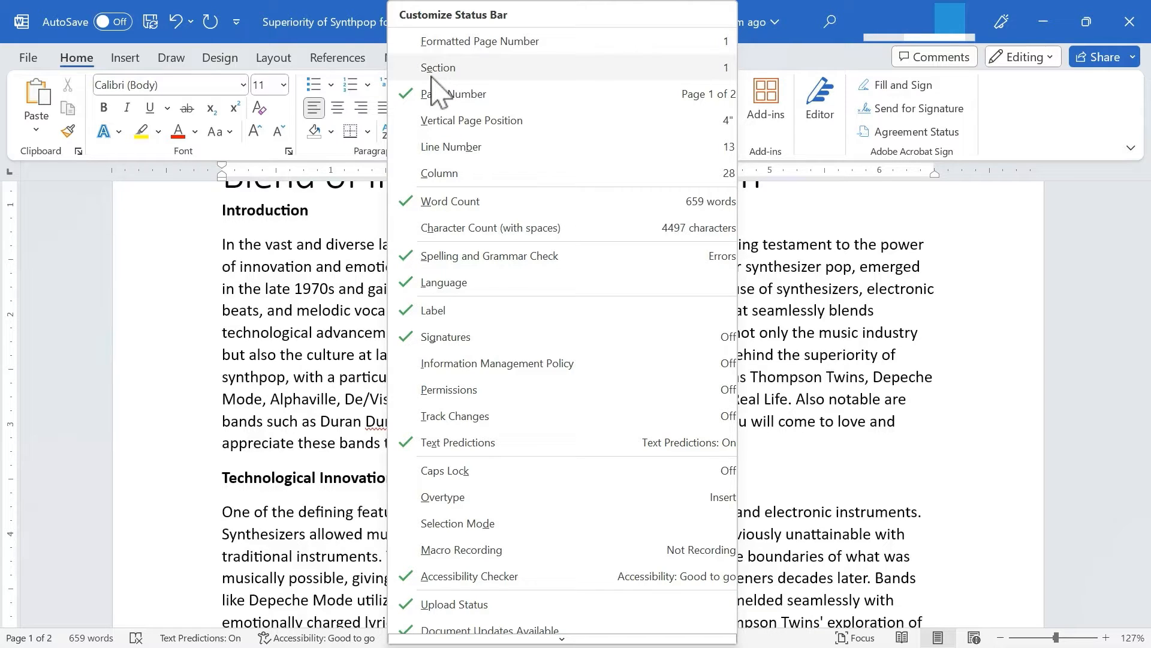
mouse_move(478, 93)
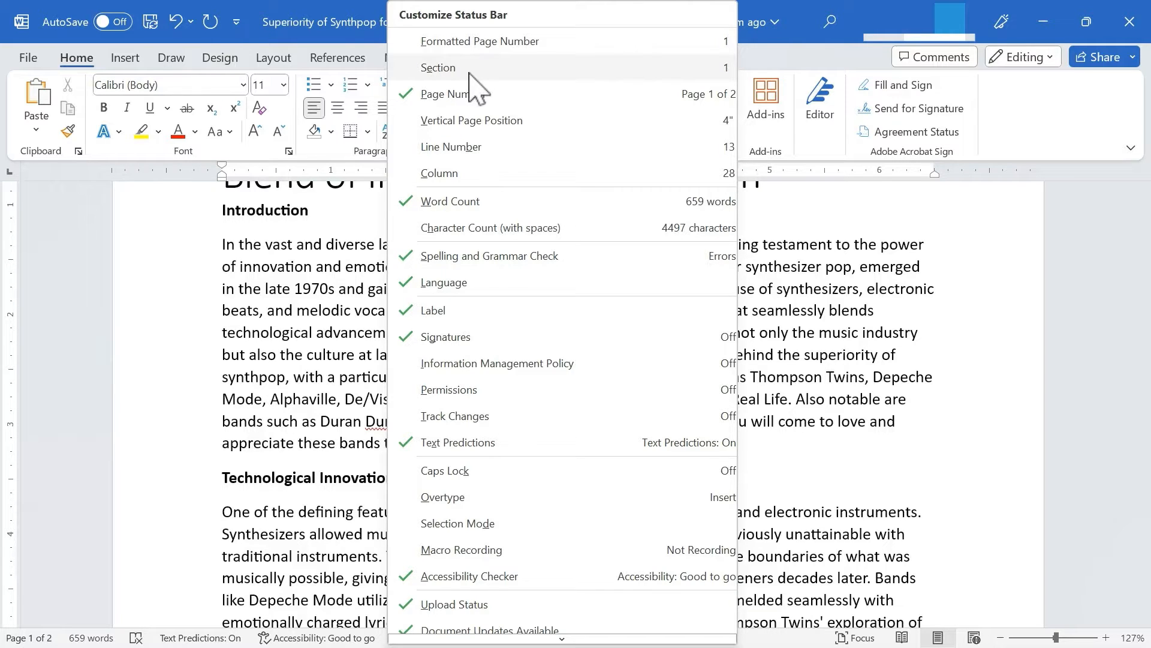
left_click(438, 68)
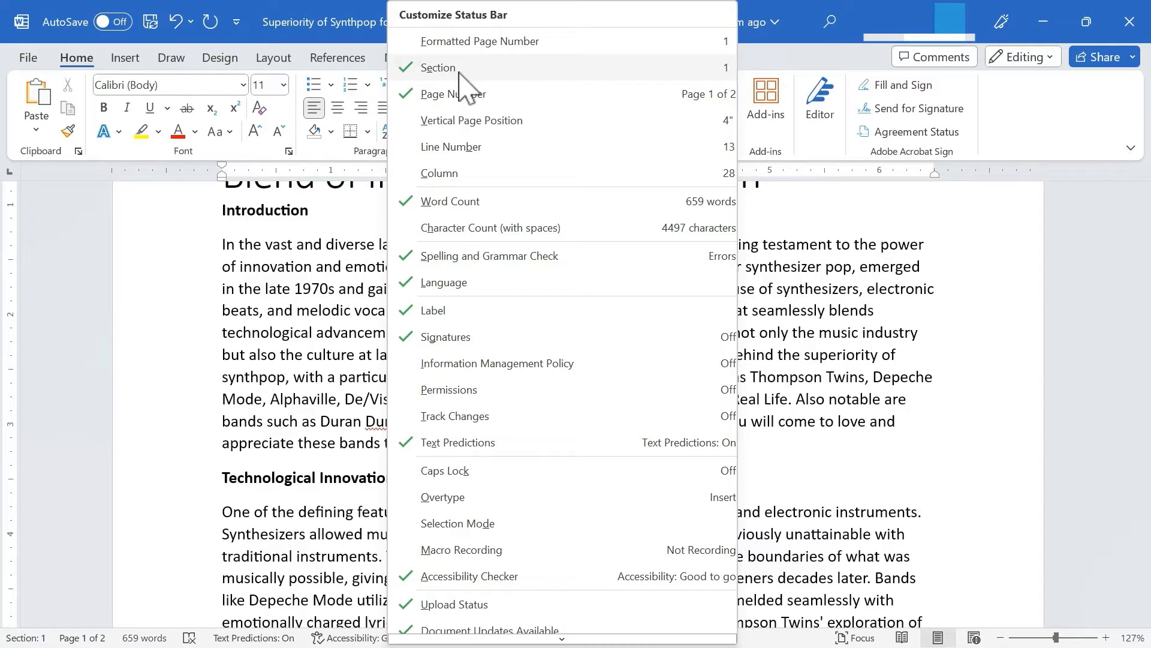
mouse_move(558, 264)
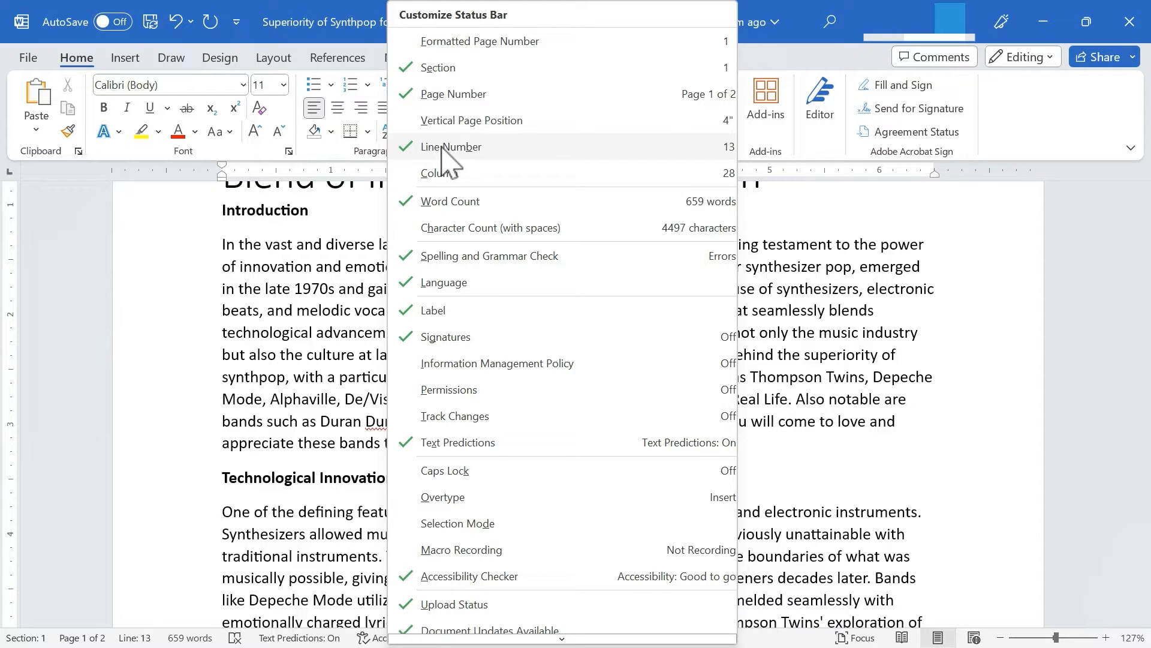
mouse_move(457, 182)
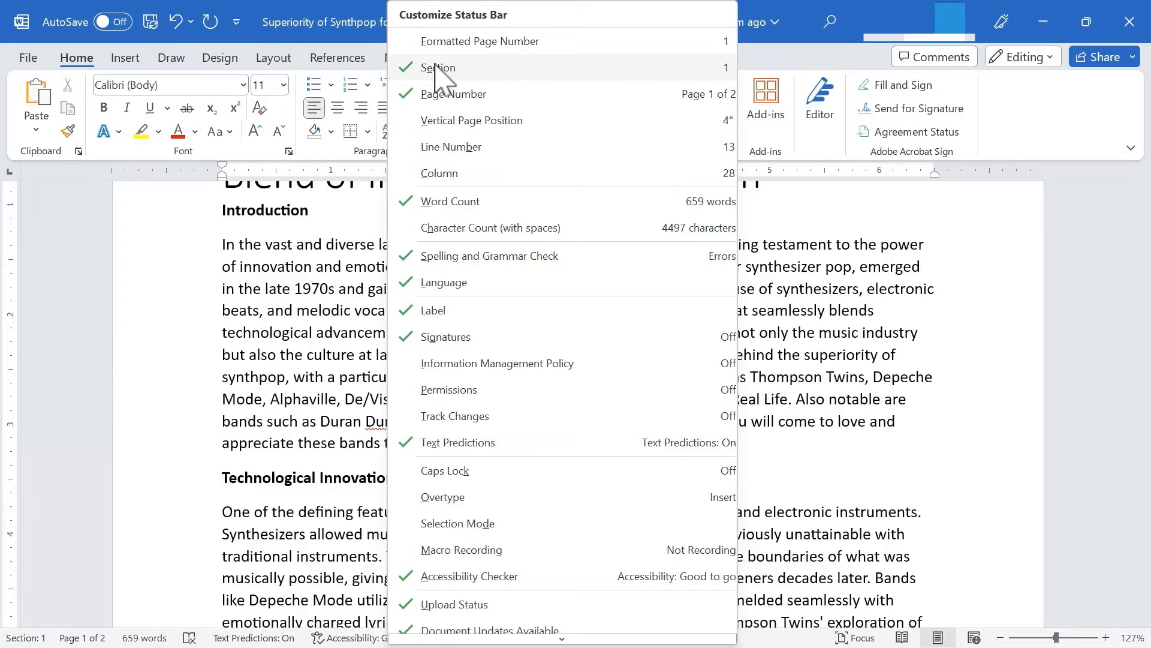
left_click(437, 67)
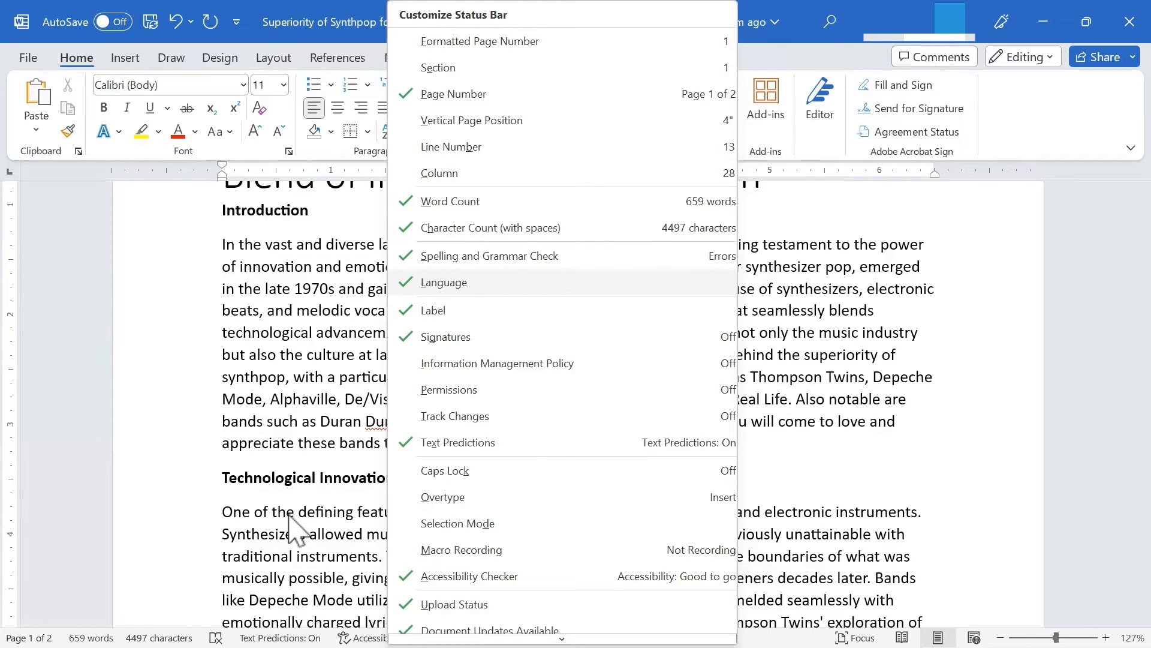
mouse_move(499, 253)
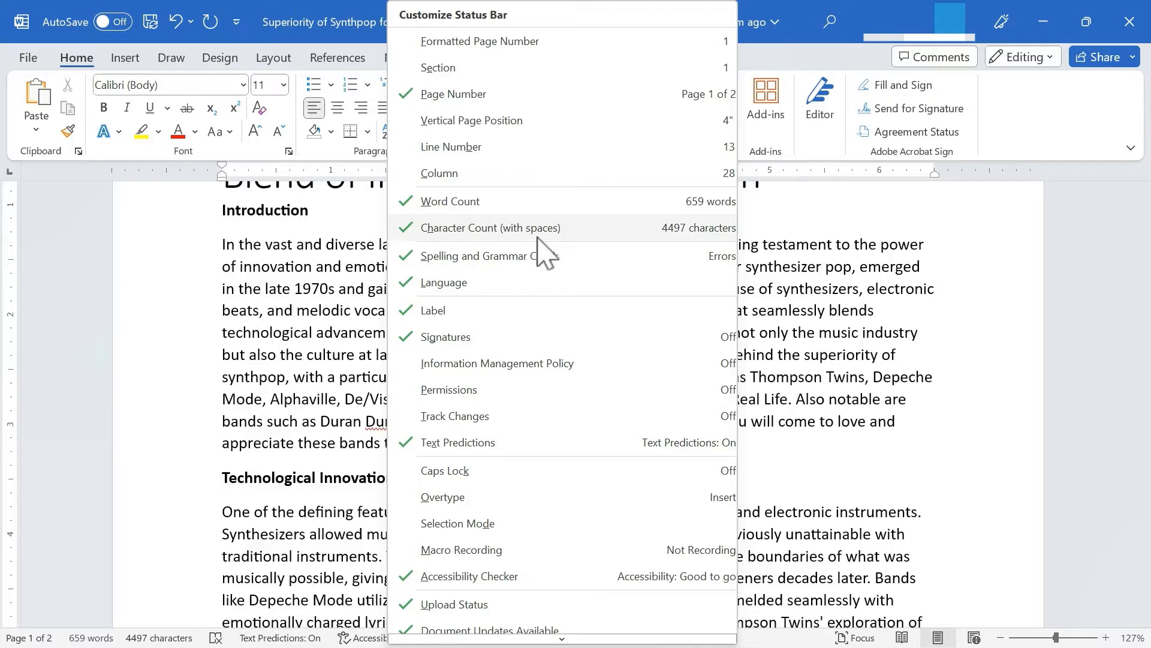
left_click(492, 228)
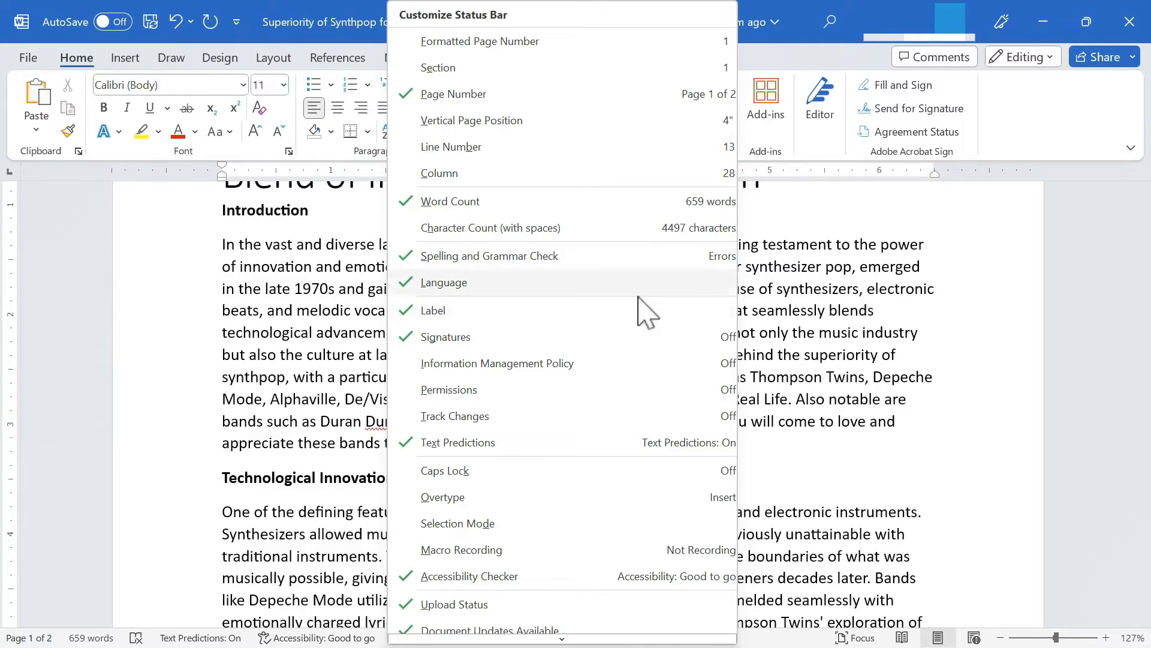
Step: Return to the document and switch change tracking On from the new status bar indicator
left_click(562, 416)
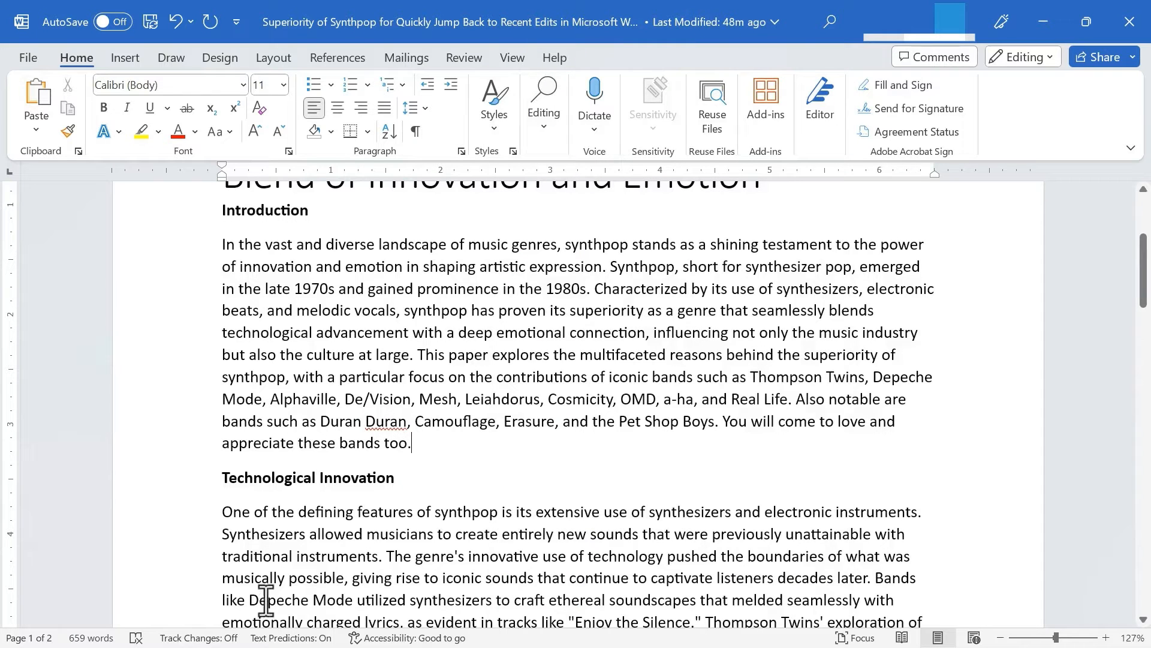
left_click(198, 637)
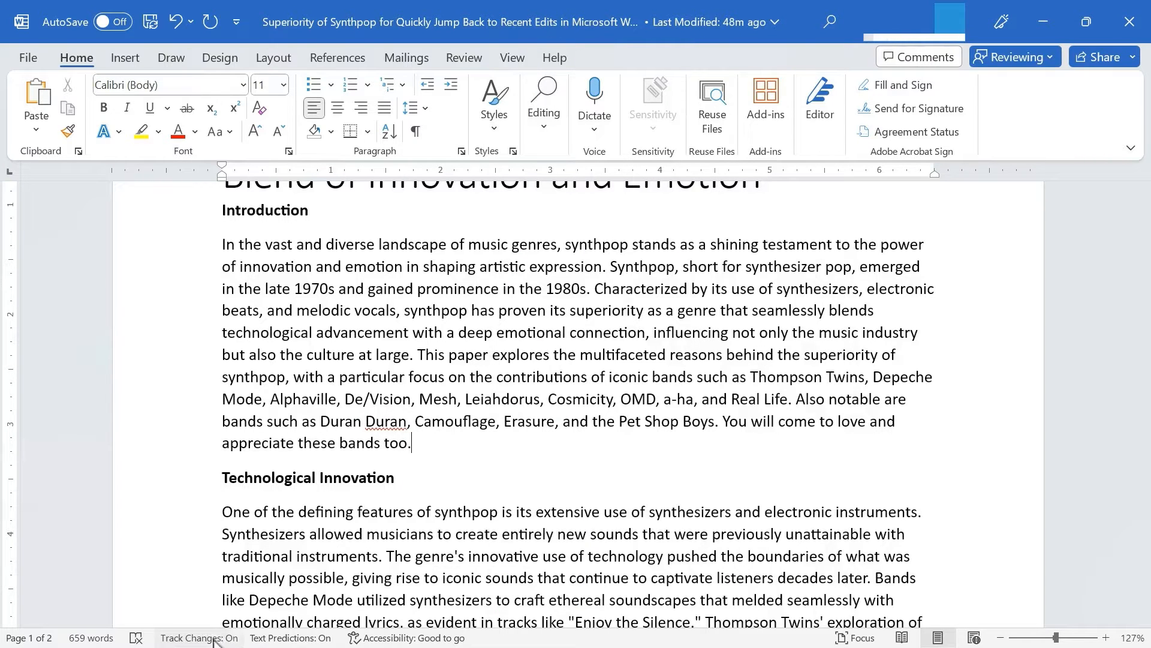
left_click(199, 637)
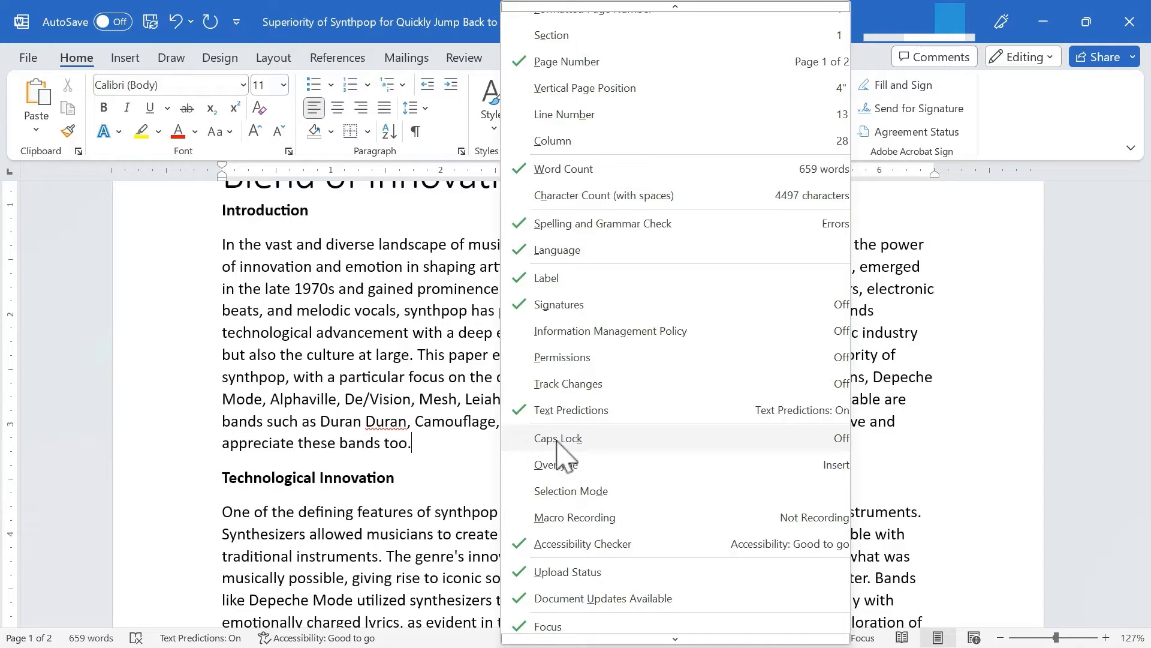
Step: Enable the Caps Lock indicator in the status bar
left_click(558, 439)
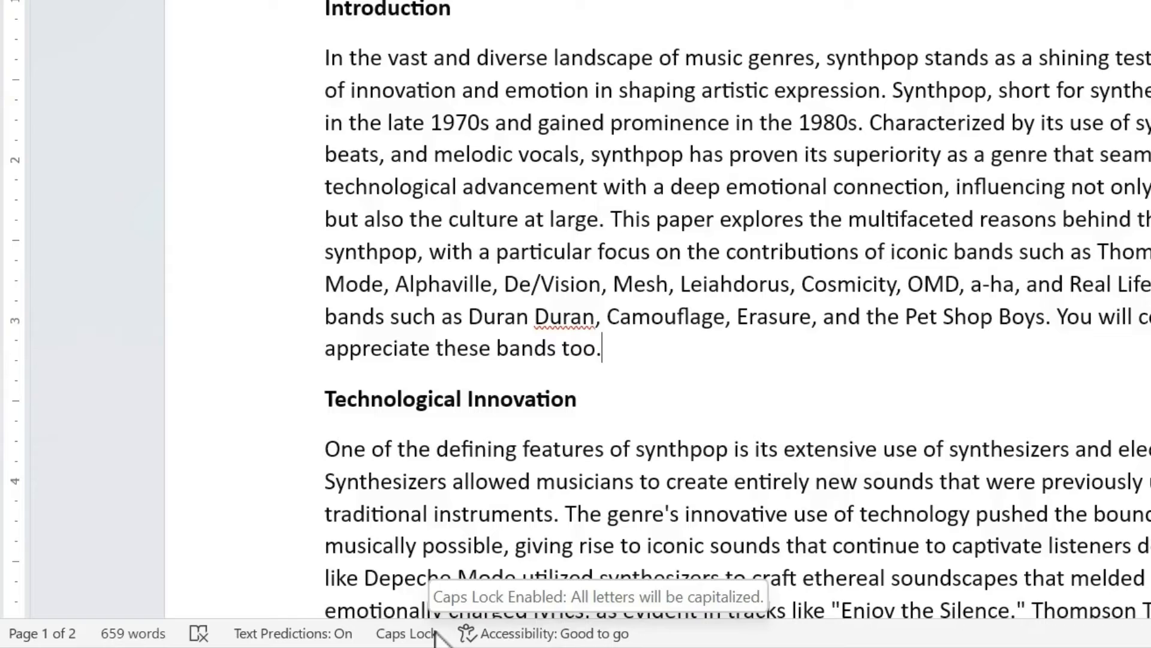
mouse_move(760, 639)
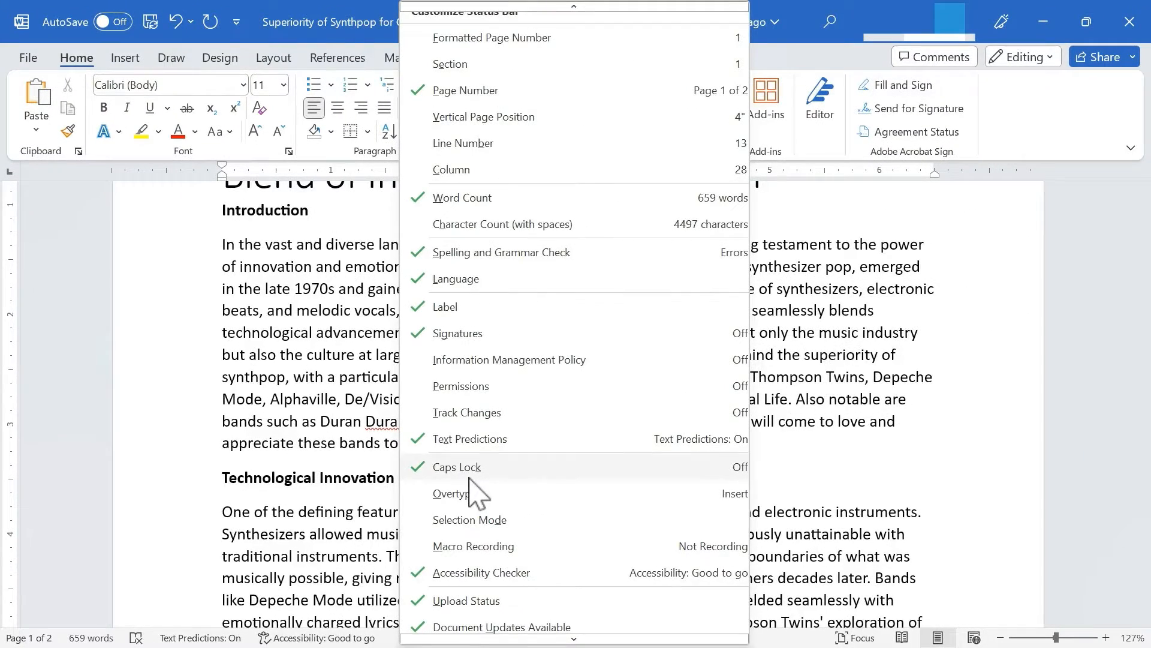
mouse_move(515, 506)
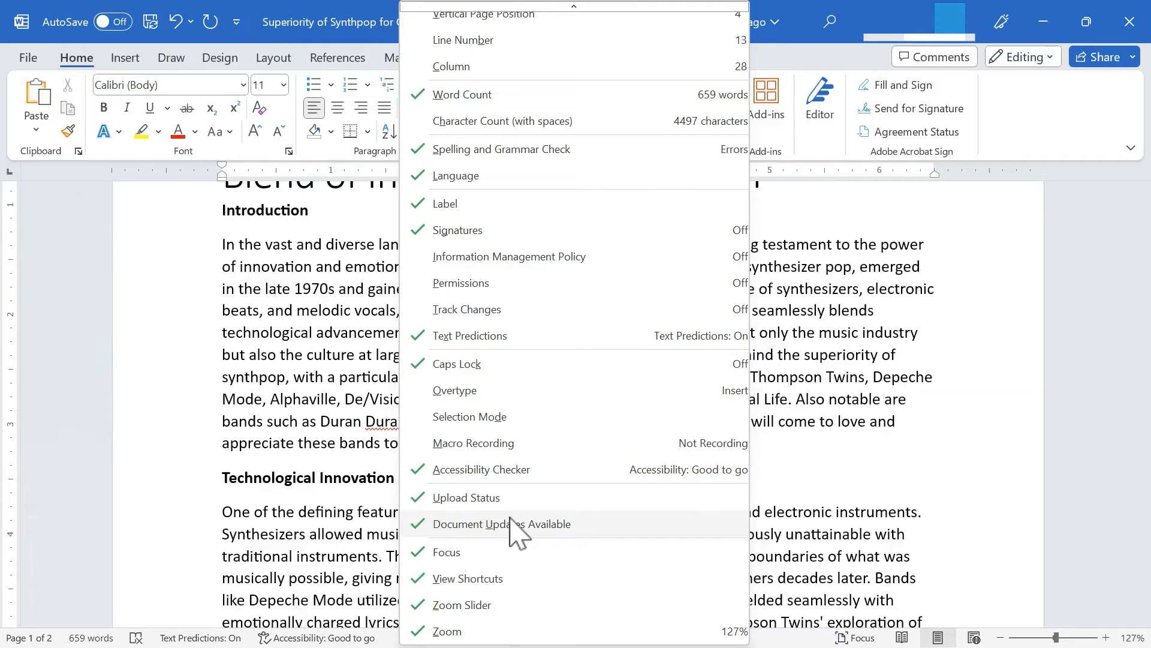
mouse_move(477, 558)
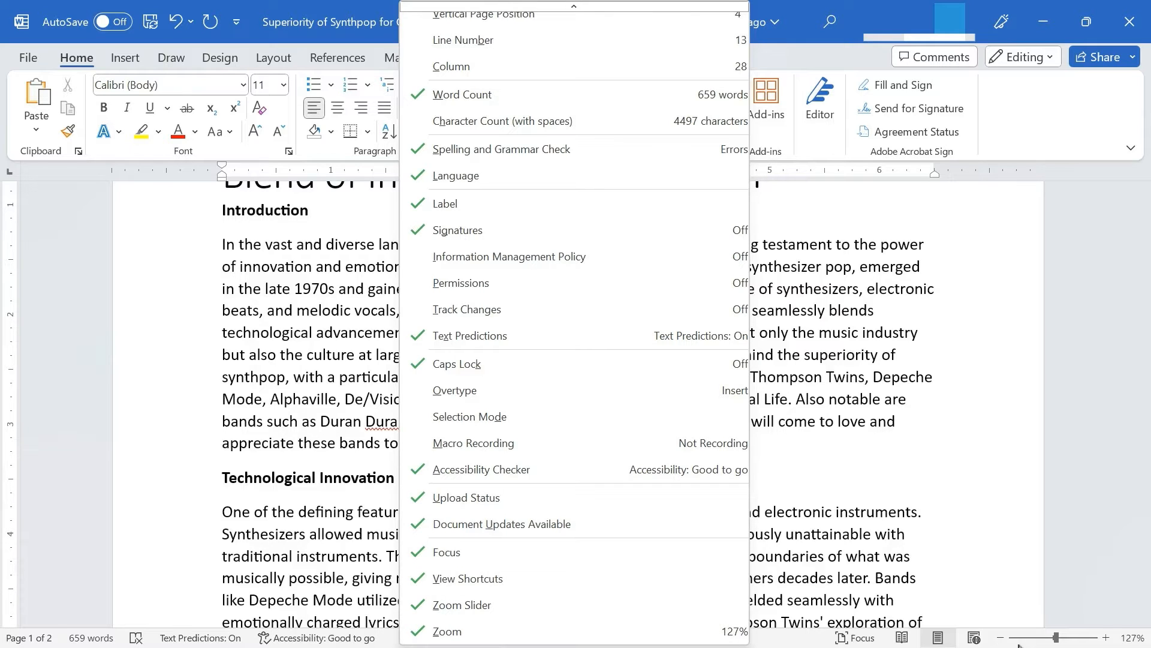
mouse_move(623, 618)
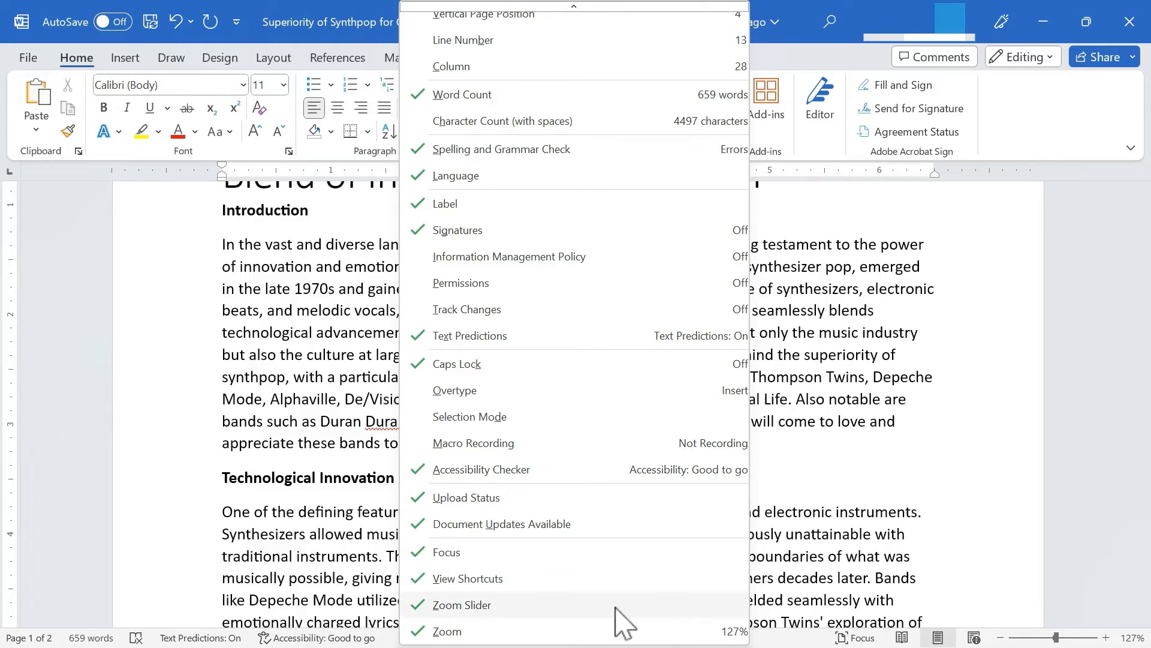
mouse_move(426, 561)
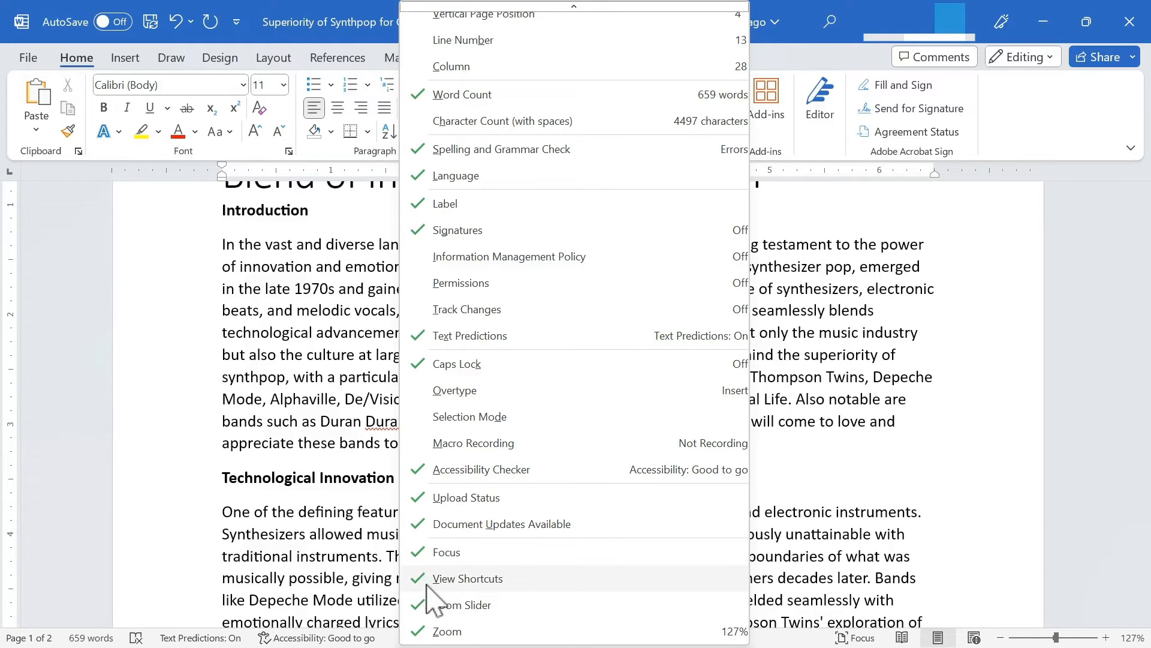
mouse_move(429, 598)
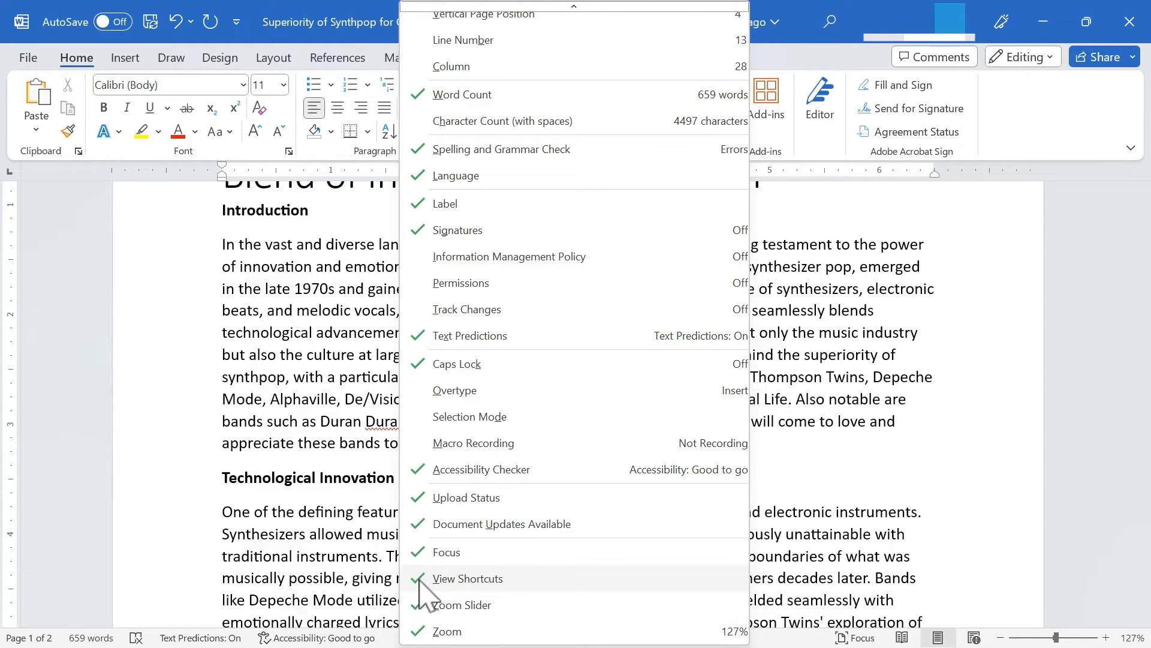
mouse_move(481, 592)
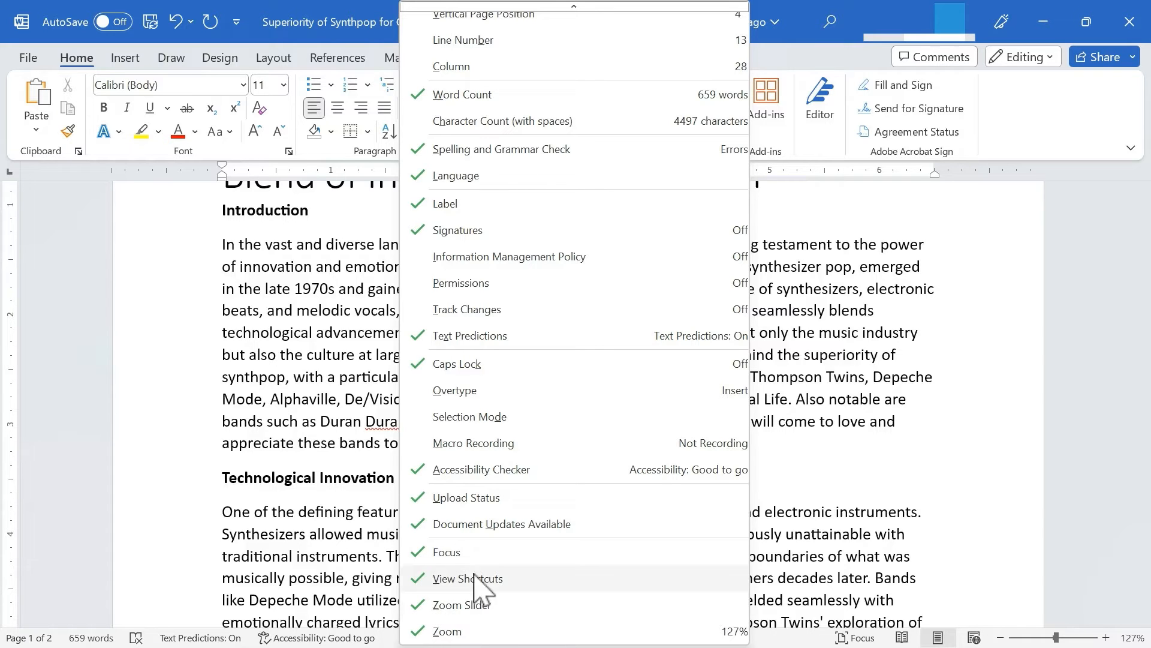
mouse_move(429, 609)
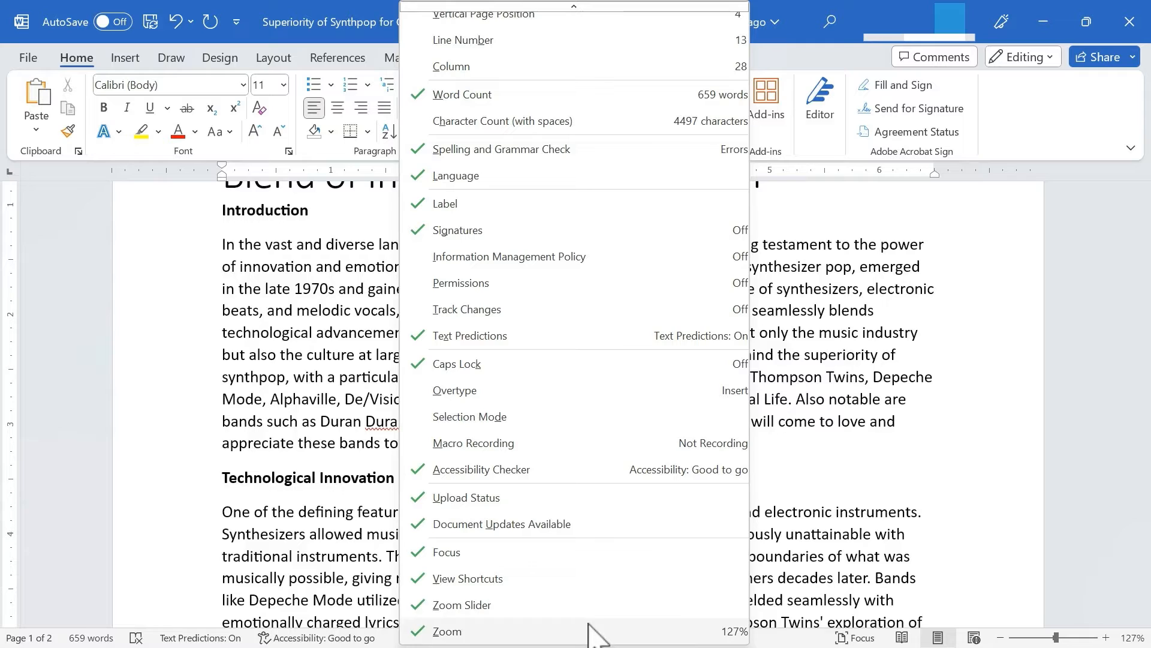
mouse_move(529, 488)
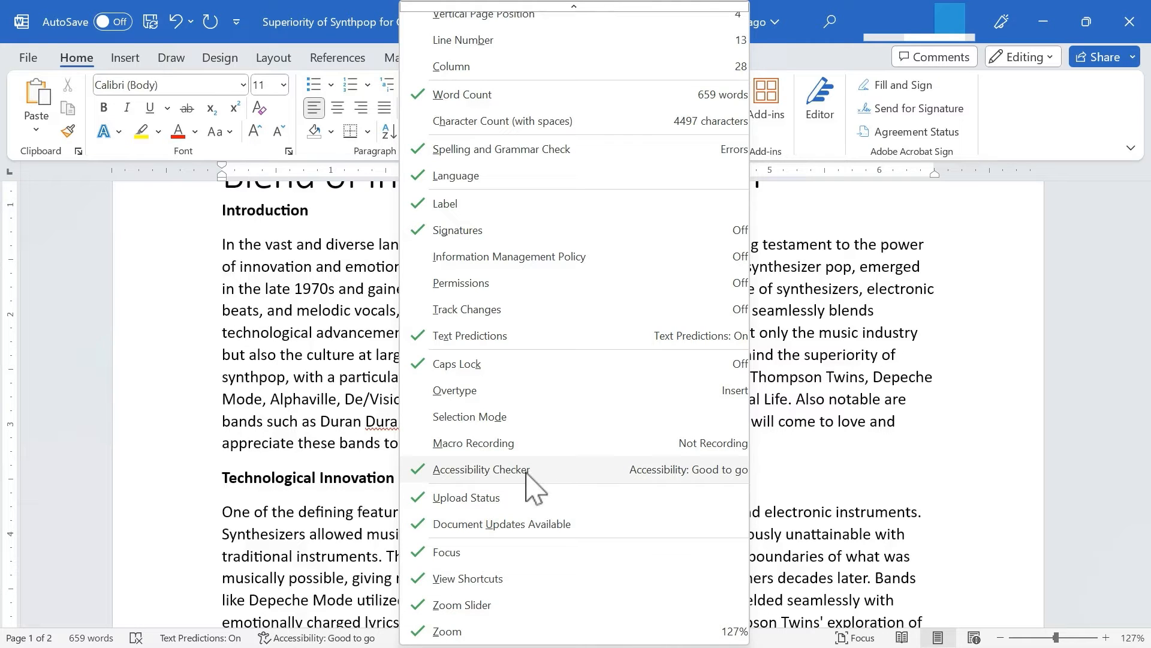
mouse_move(456, 470)
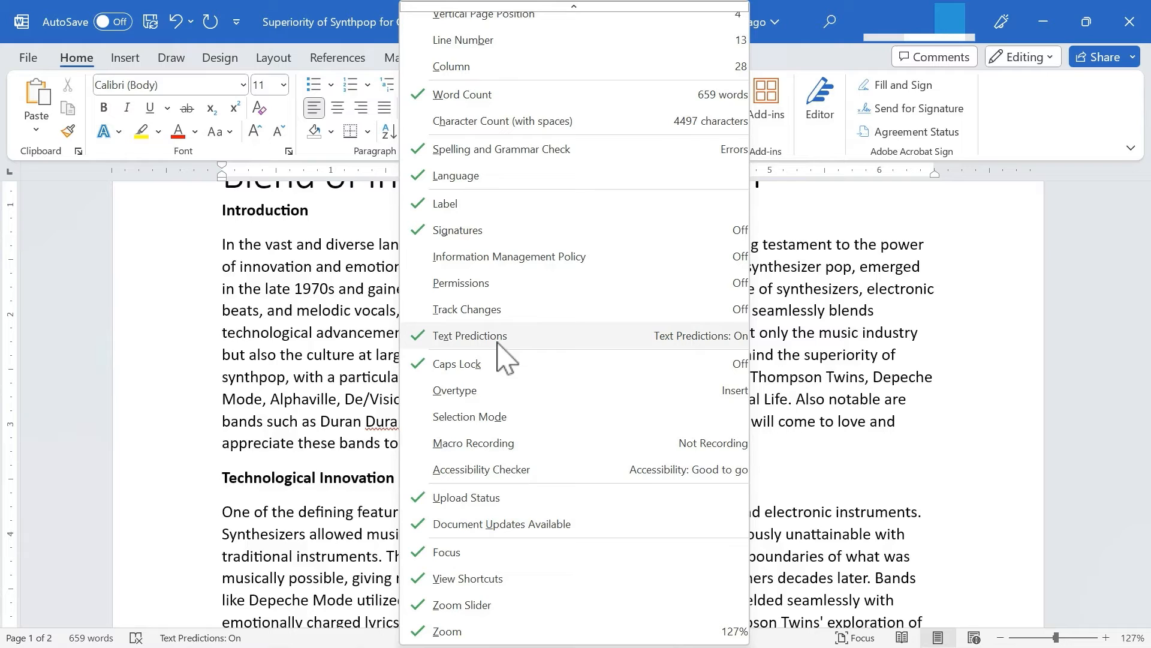
mouse_move(190, 477)
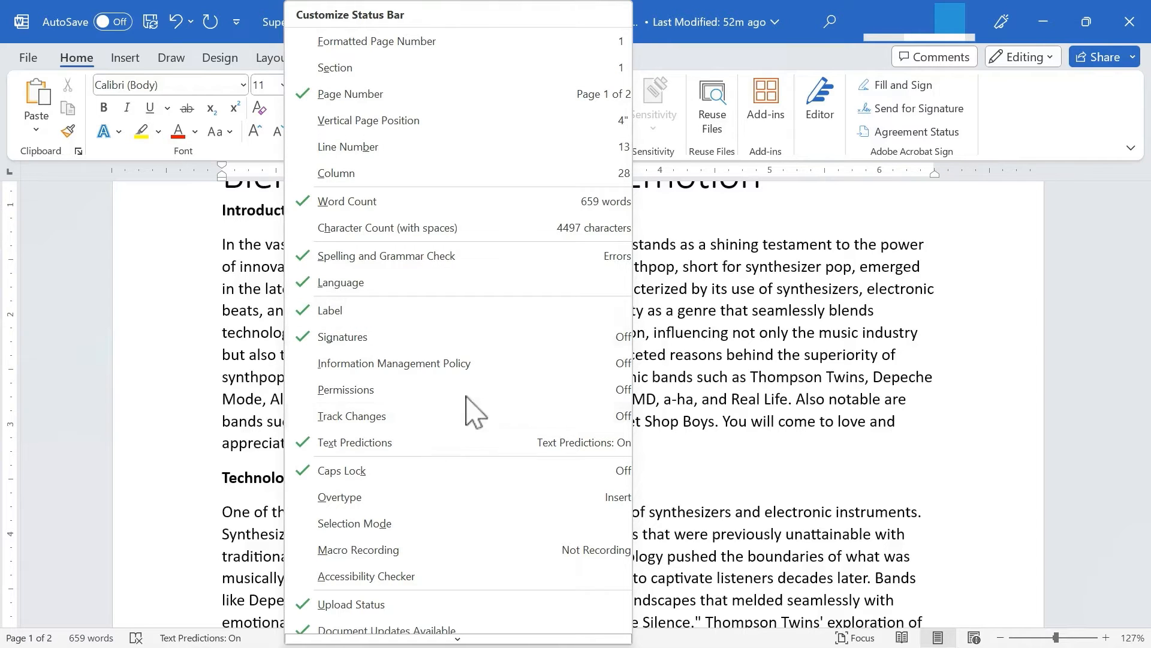
mouse_move(456, 503)
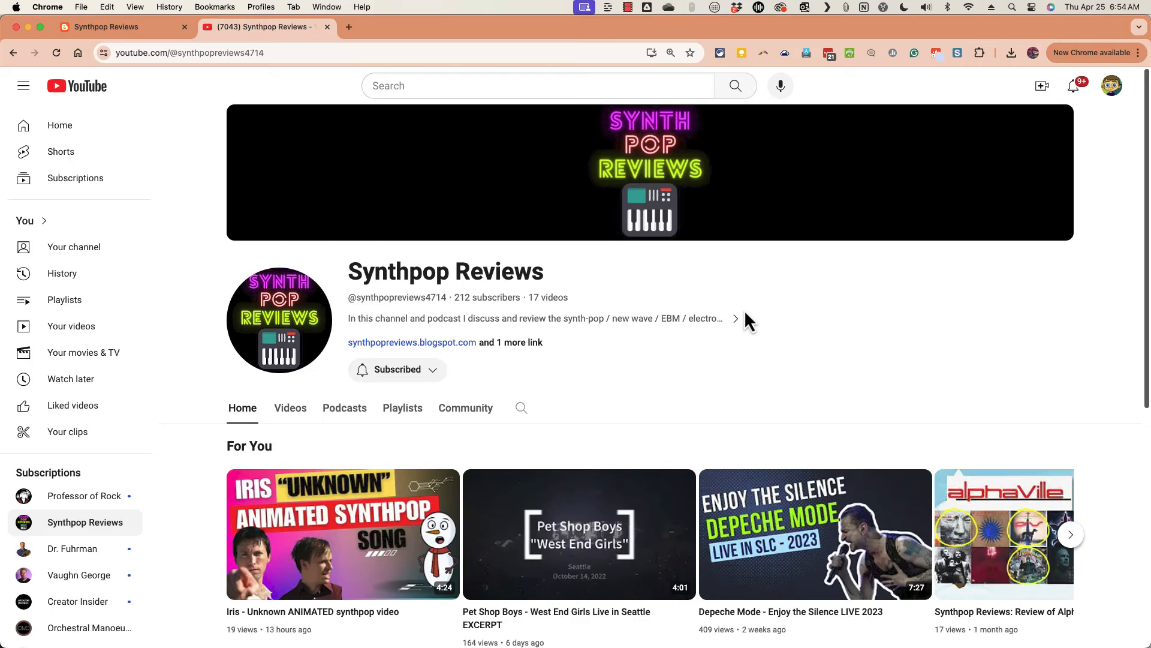
Step: Play the Iris 'Unknown' animated synthpop video from the Synthpop Reviews channel
left_click(342, 534)
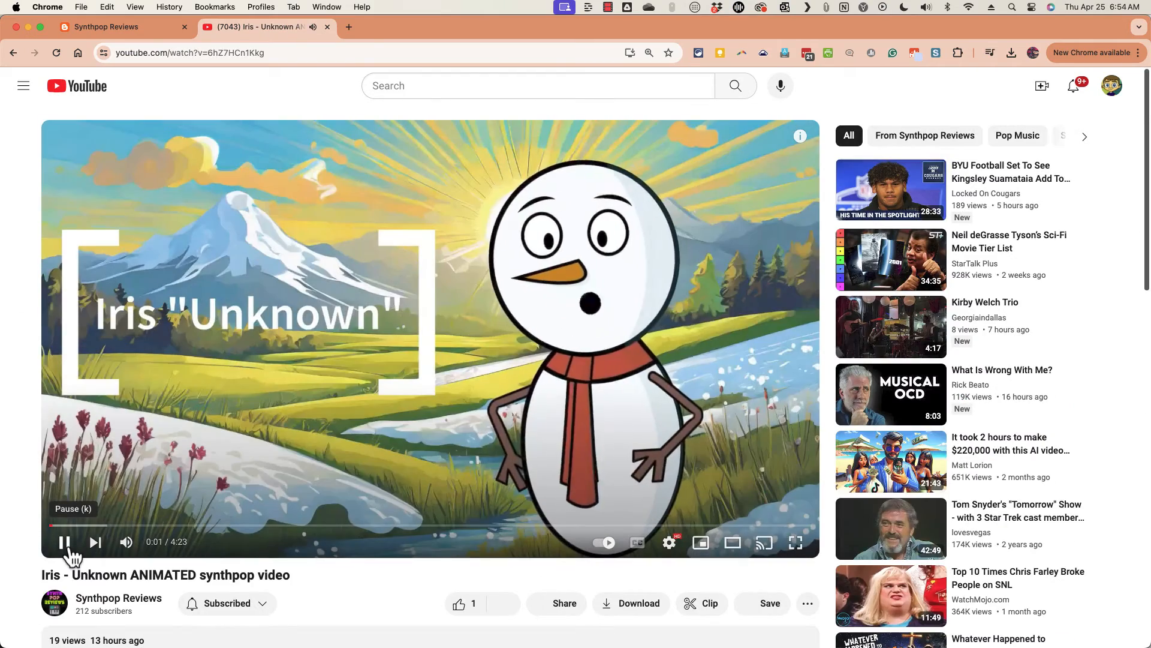